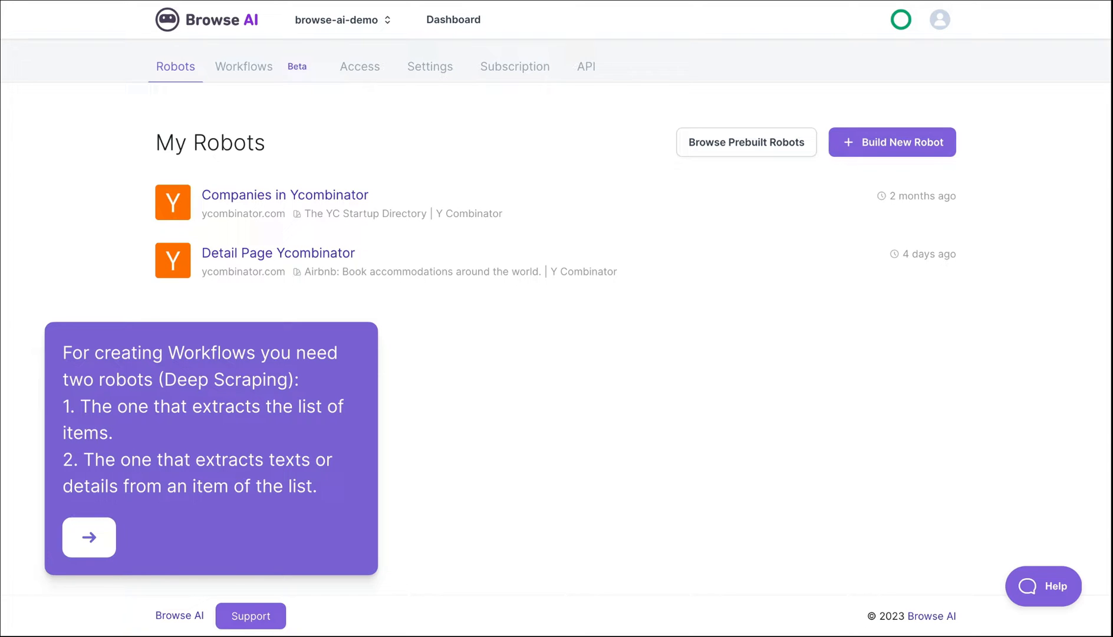
Continue past the two-robots intro and switch the dashboard to the Workflows section.
{"action": "left_click", "coordinate": [88, 537]}
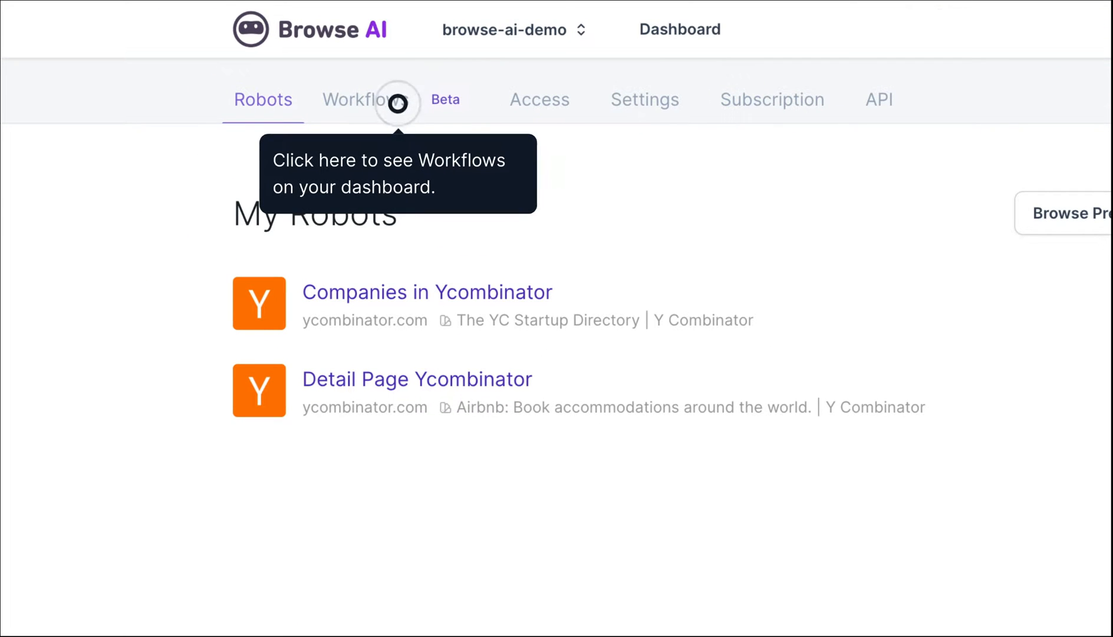
{"action": "left_click", "coordinate": [365, 100]}
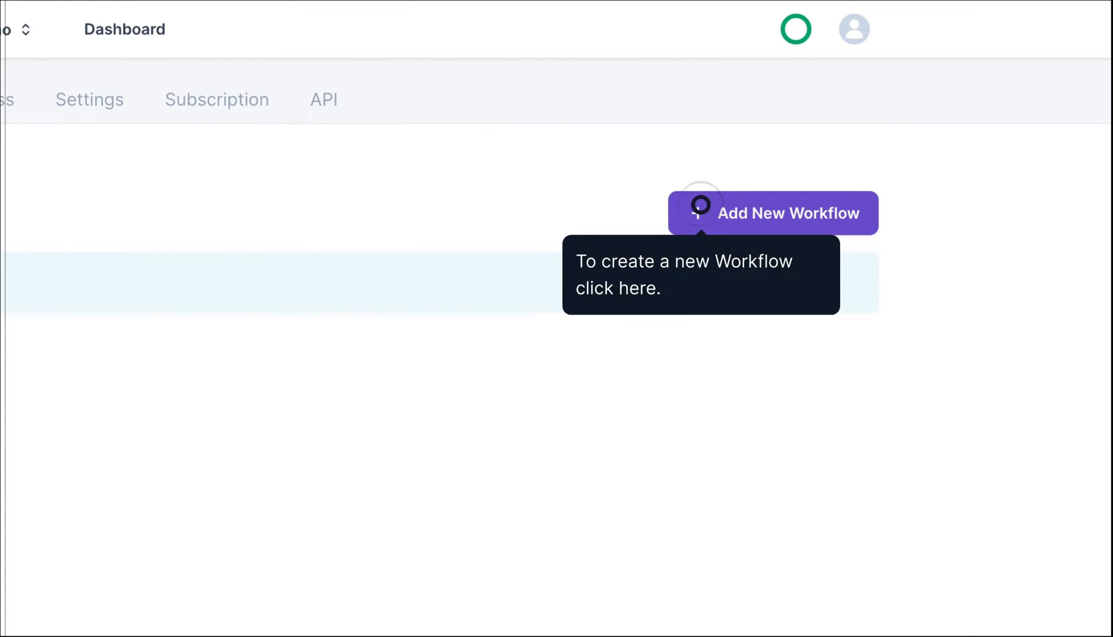
Create workflow 'Detail from Companies YC' starting from the Companies in Ycombinator robot.
{"action": "left_click", "coordinate": [772, 213]}
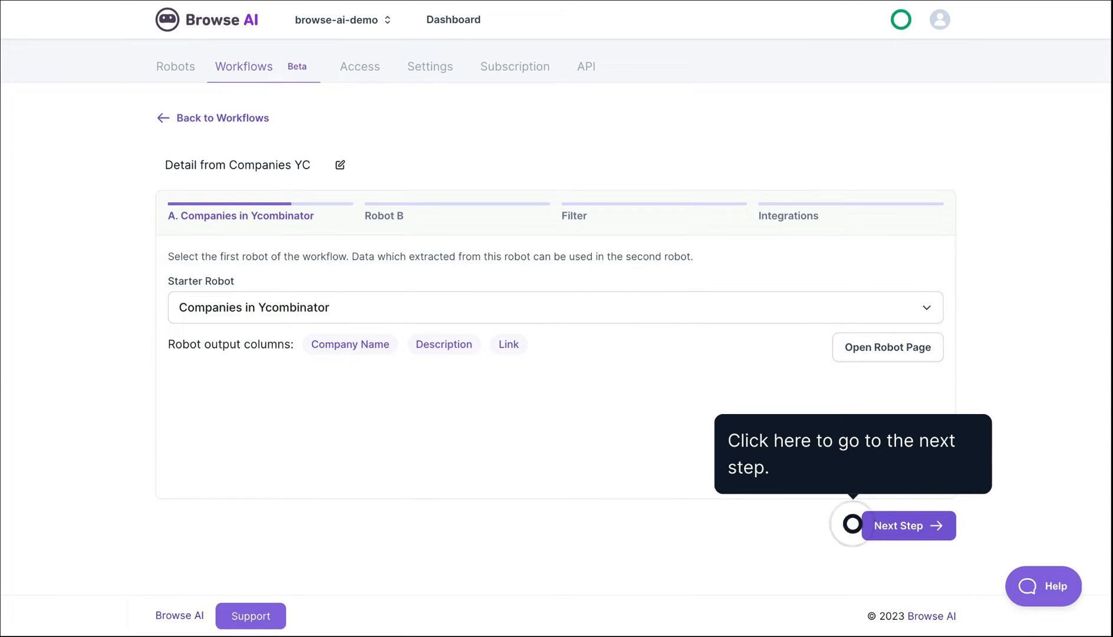
{"action": "left_click", "coordinate": [907, 525]}
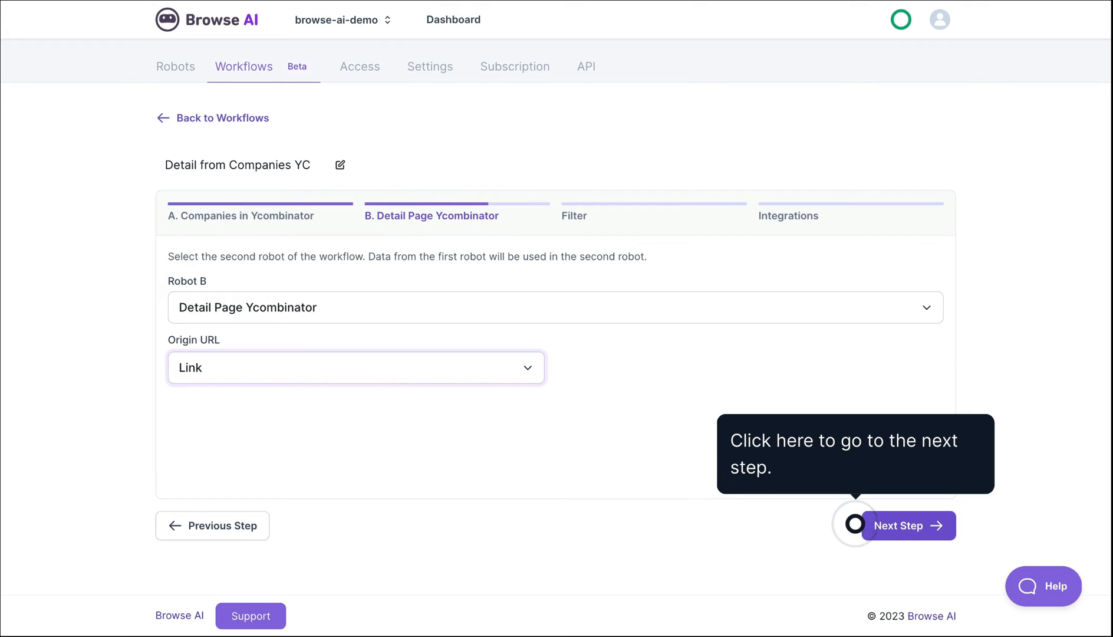
Advance to the Filter step so robot A's data is used only on new monitored items.
{"action": "left_click", "coordinate": [910, 525]}
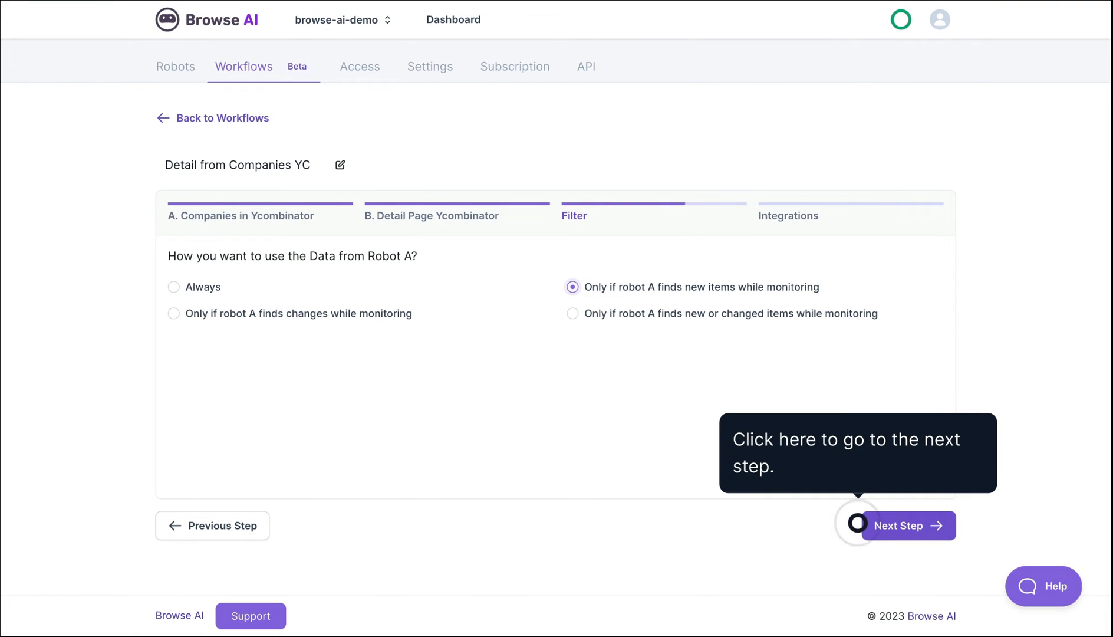
Confirm Google Sheets as Robot B's integration, then save and enable the workflow.
{"action": "left_click", "coordinate": [896, 525]}
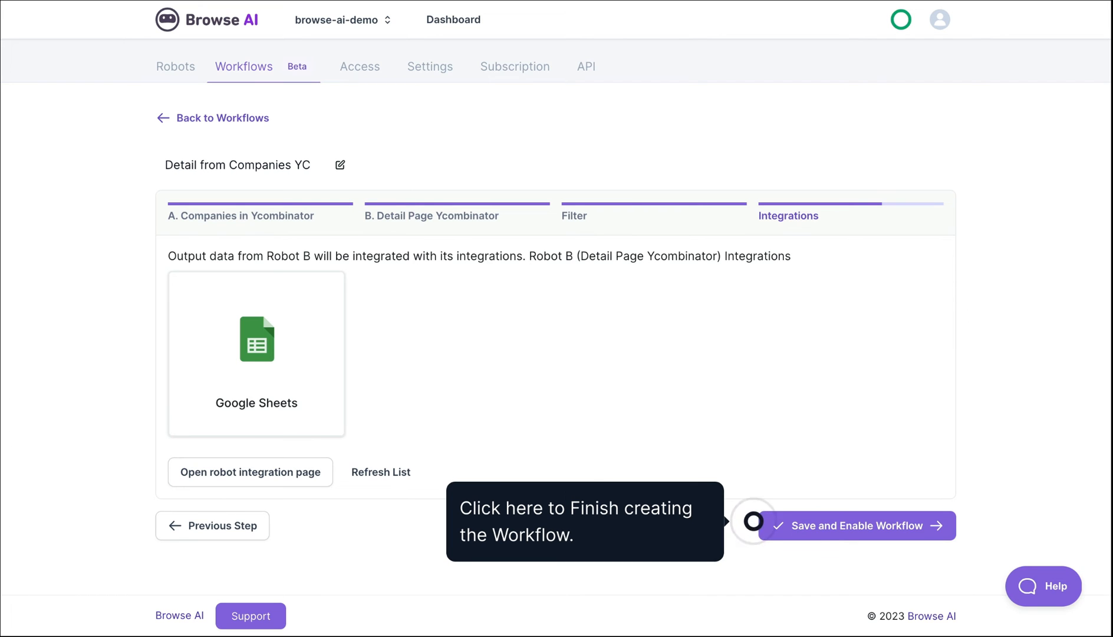
{"action": "left_click", "coordinate": [855, 525]}
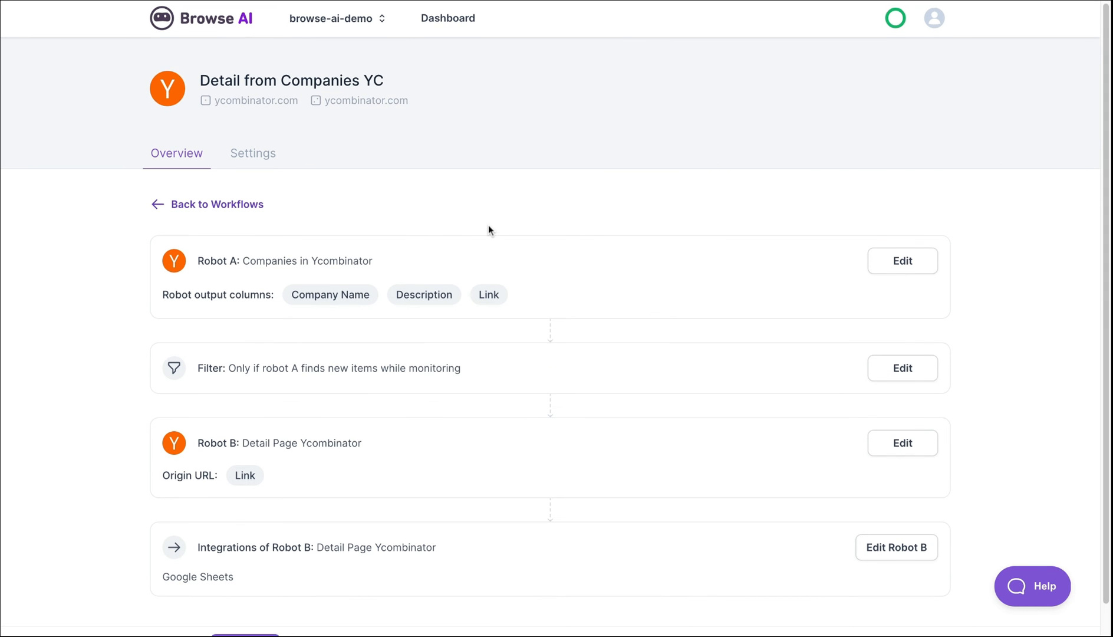
Scroll the overview to see Robot A, the new-items filter, Robot B and Google Sheets.
{"action": "scroll", "scroll_direction": "down", "scroll_amount": 3}
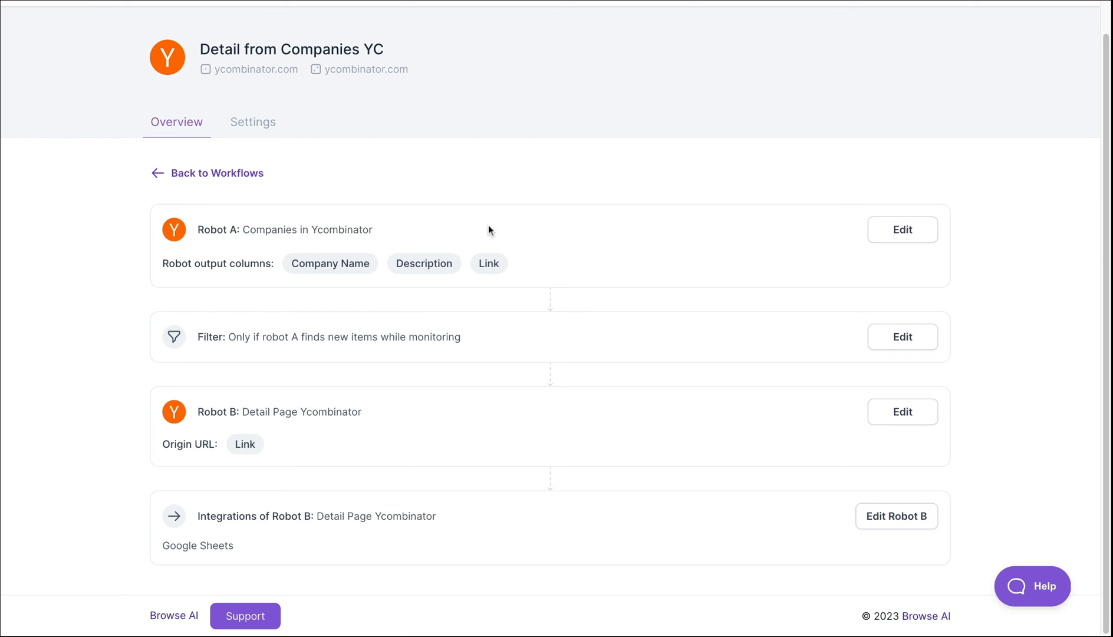